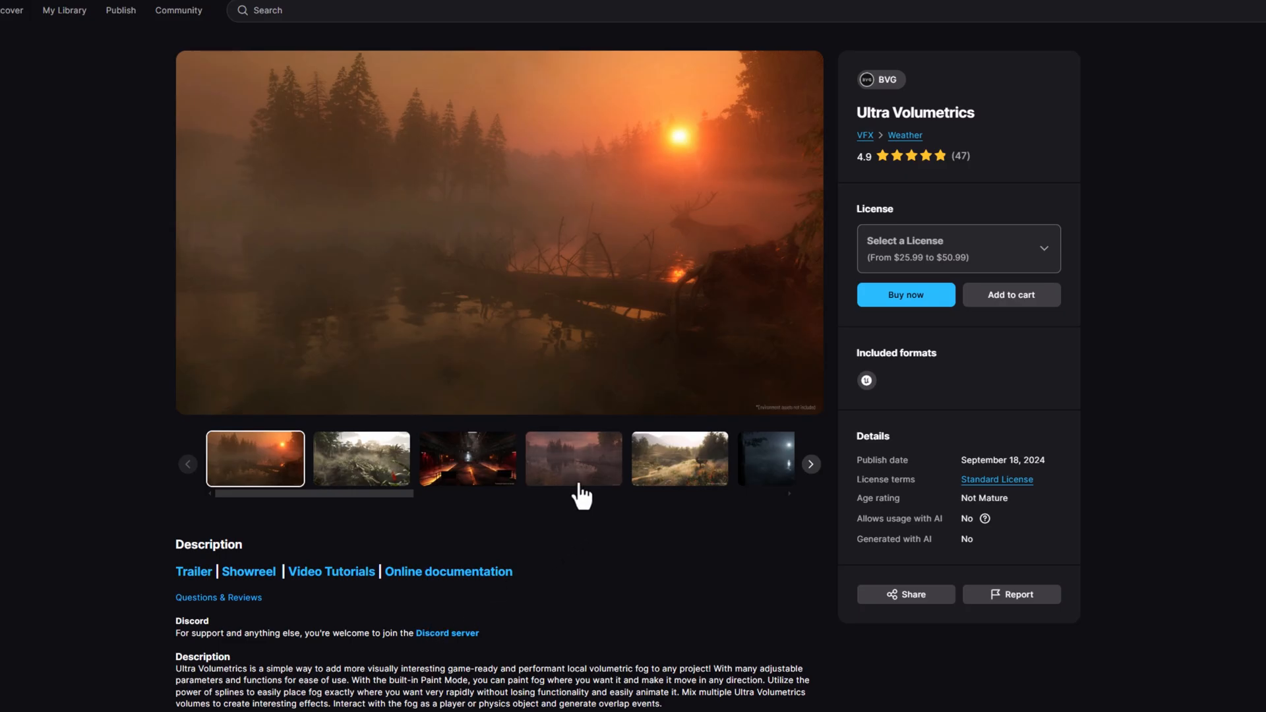
Browse the Ultra Volumetrics Fab gallery, viewing the misty lake screenshot and another thumbnail.
{"action": "scroll", "scroll_direction": "down", "scroll_amount": 3}
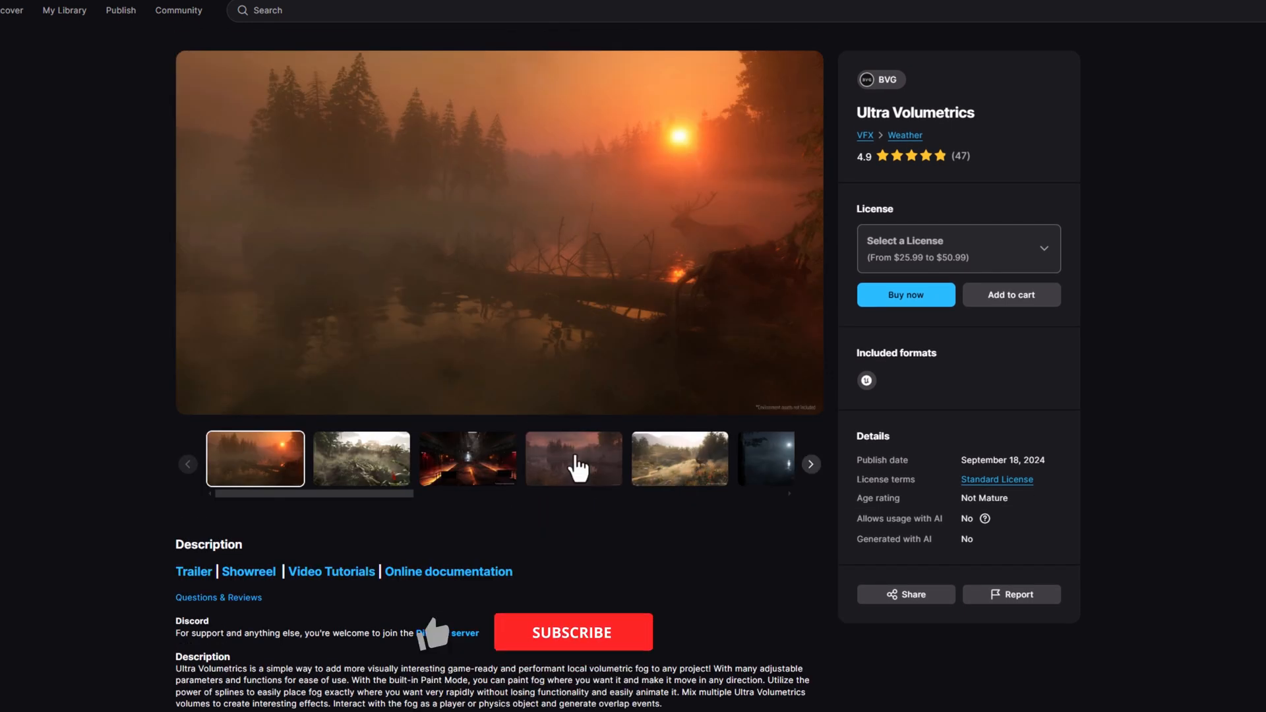
{"action": "left_click", "coordinate": [573, 459]}
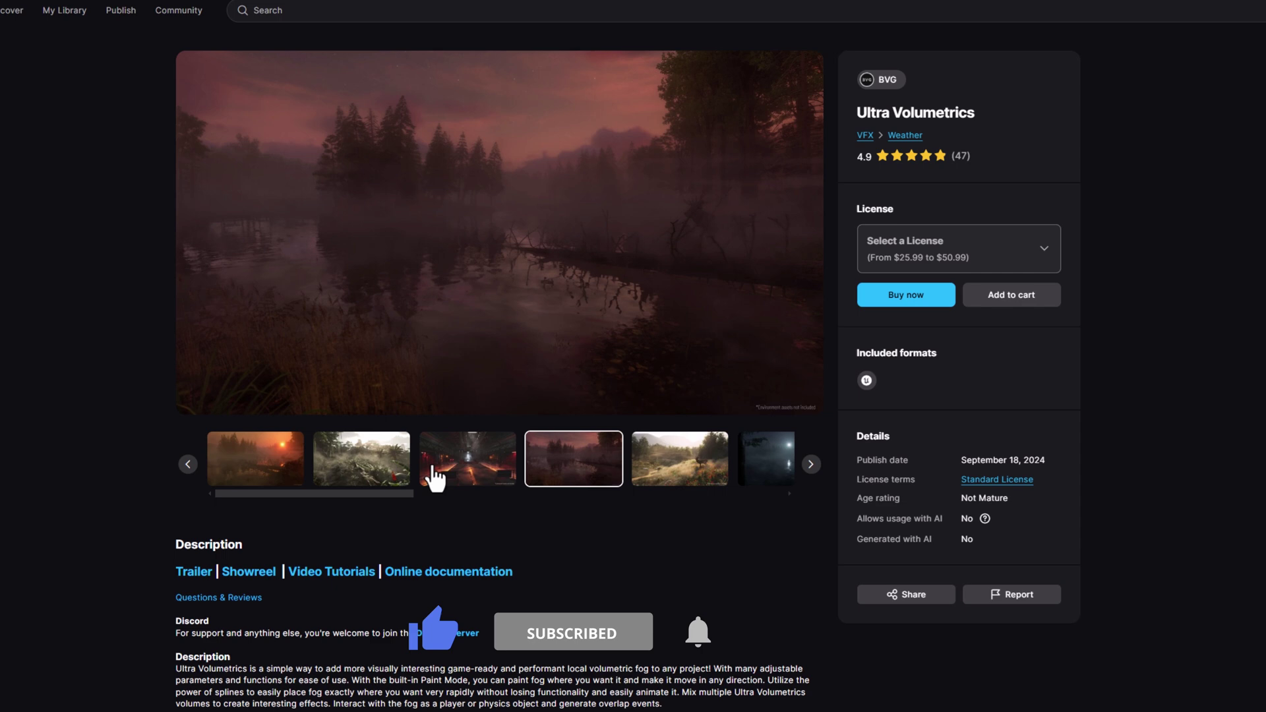
{"action": "left_click", "coordinate": [256, 459]}
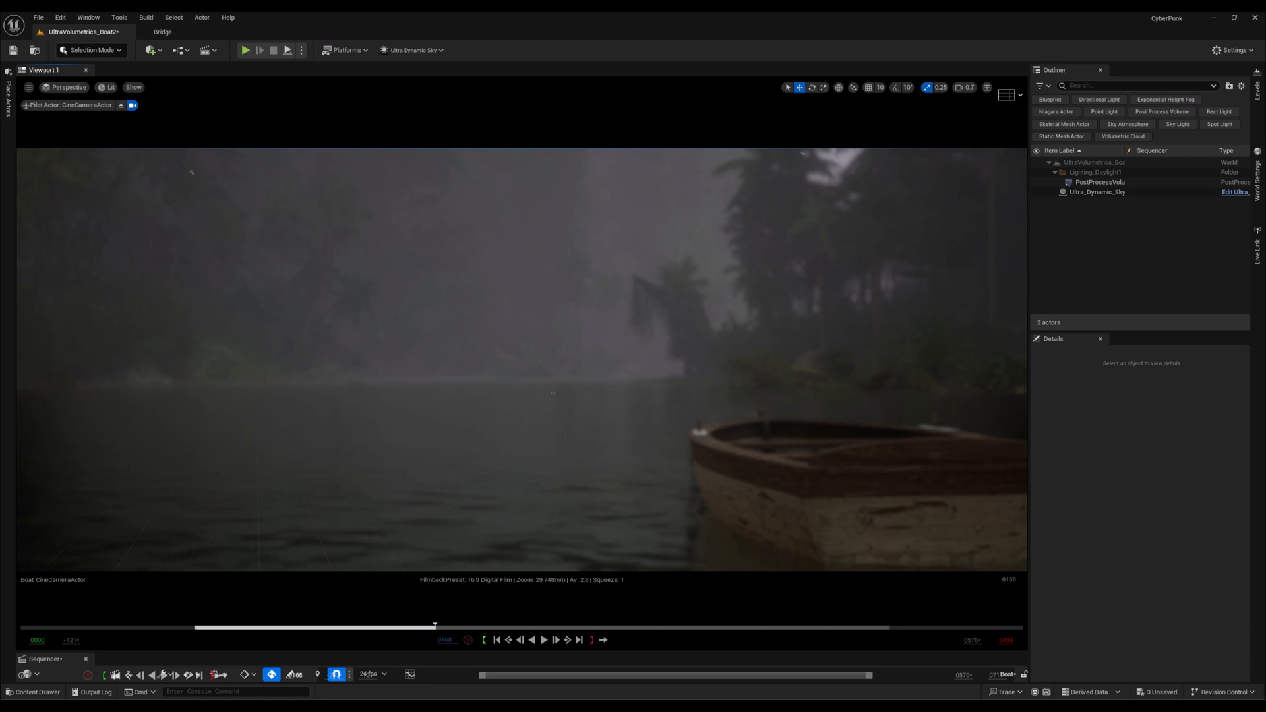
Navigate the Content Drawer to UltraVolumetrics > Blueprints.
{"action": "left_click", "coordinate": [33, 694]}
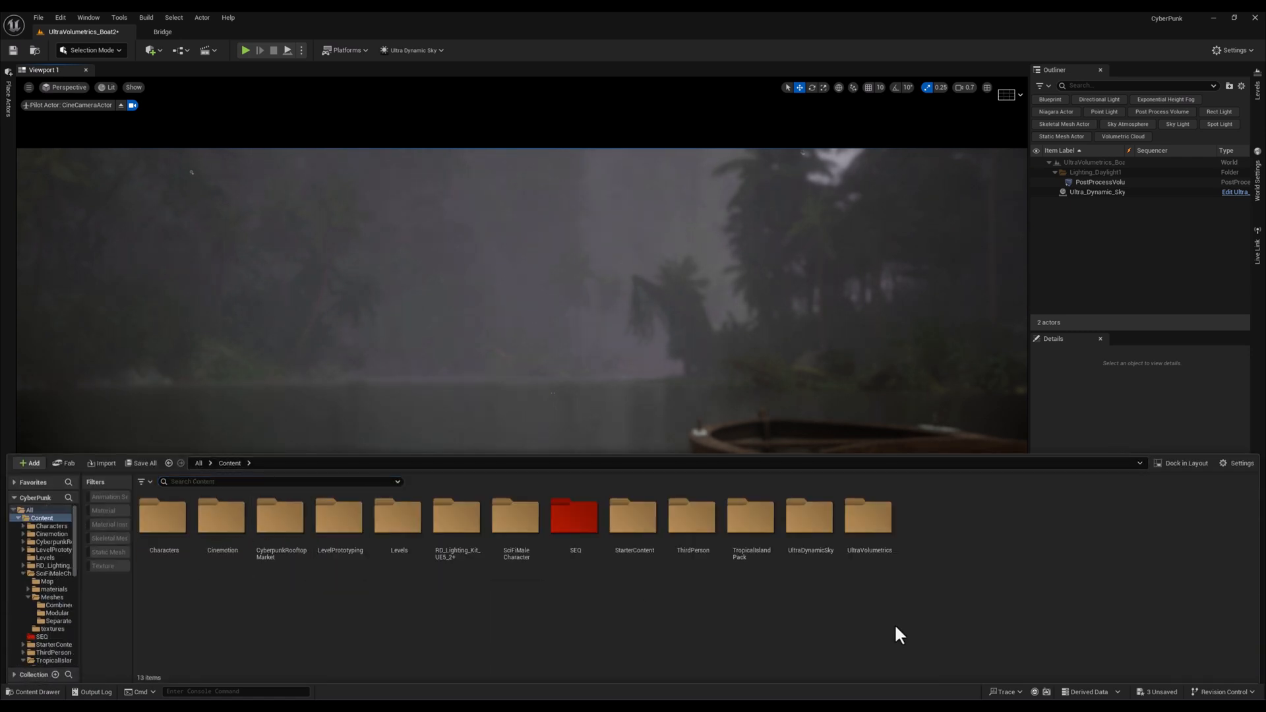
{"action": "mouse_move", "coordinate": [867, 521]}
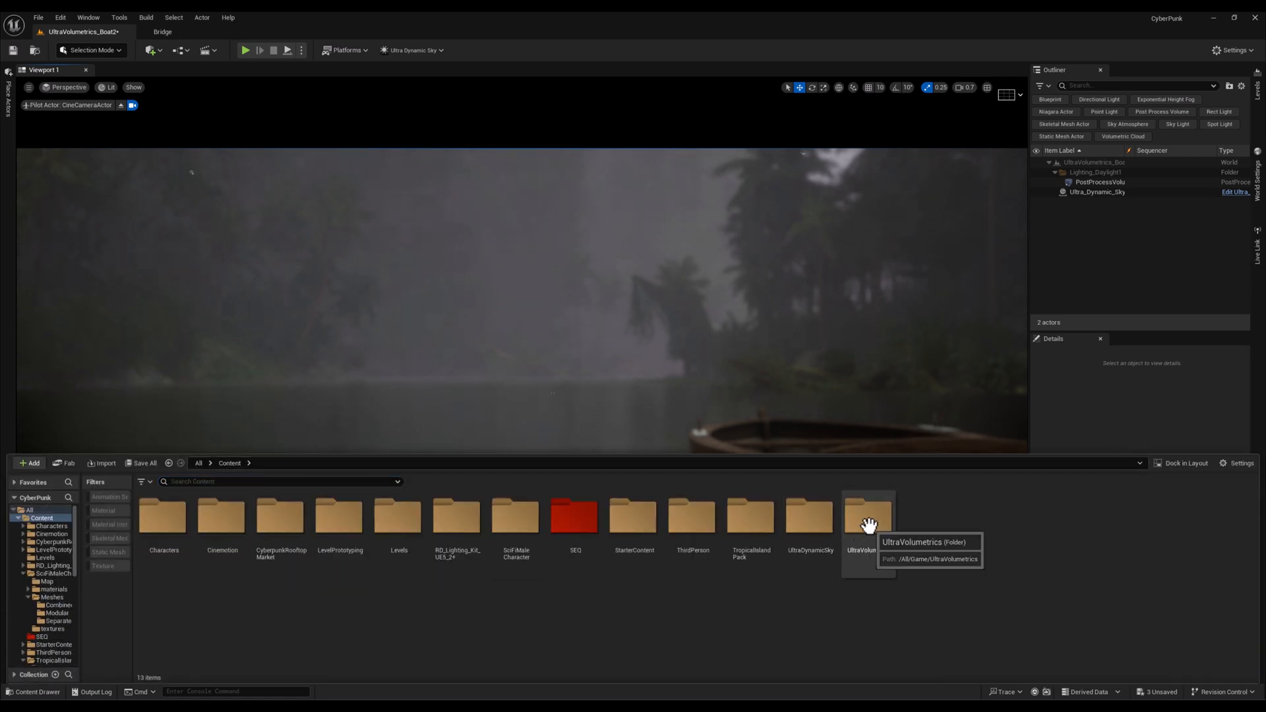
{"action": "double_click", "coordinate": [868, 517]}
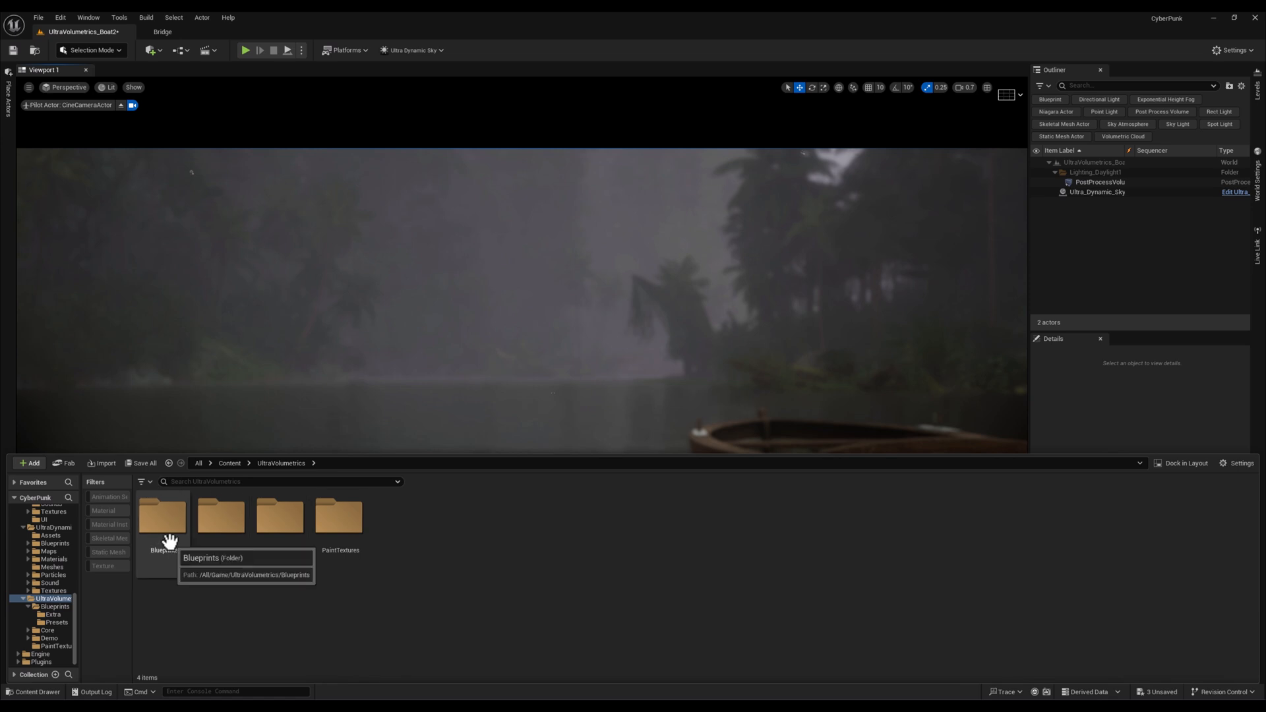
{"action": "double_click", "coordinate": [161, 517]}
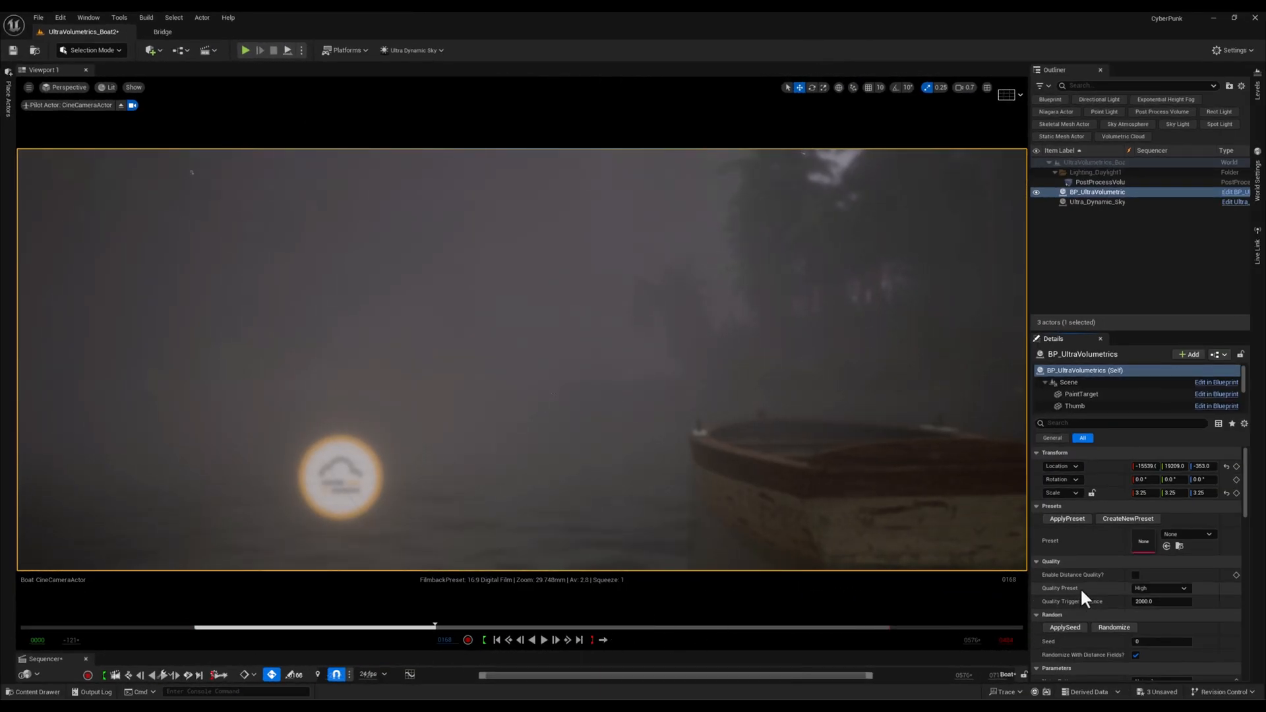
Place BP_UltraVolumetrics in the level and try three UV Default fog presets.
{"action": "scroll", "scroll_direction": "down", "scroll_amount": 3}
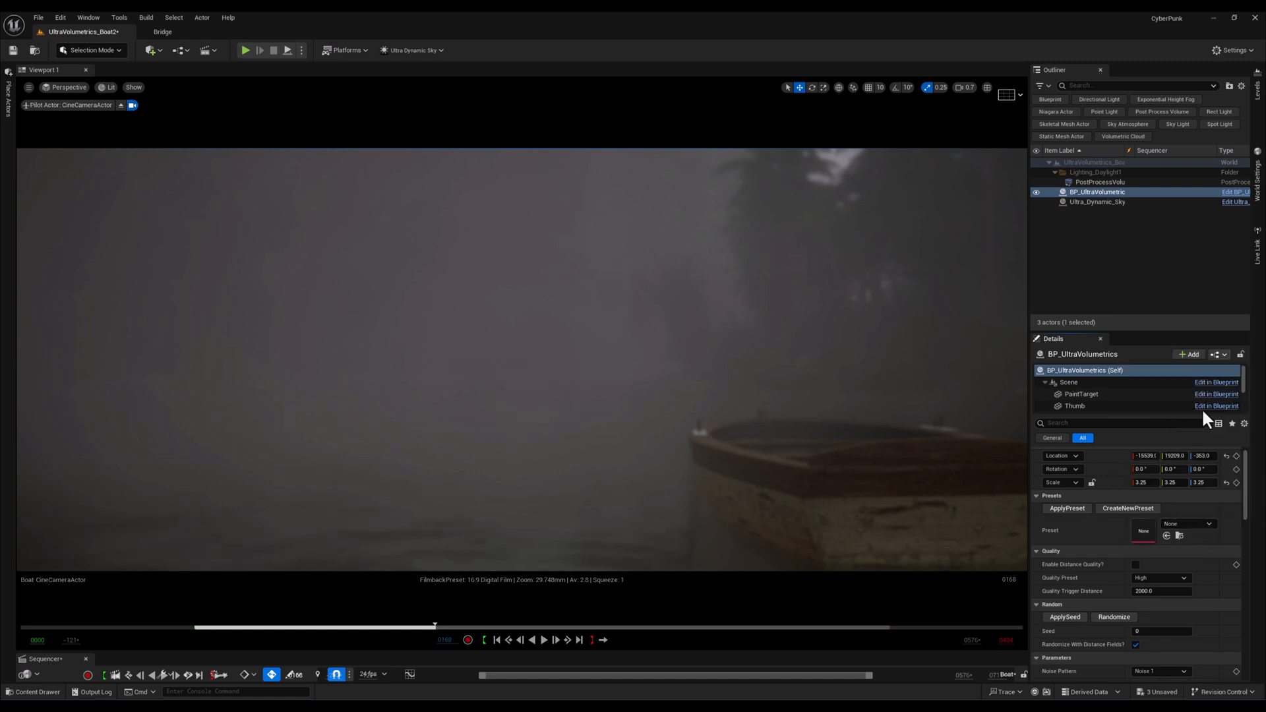
{"action": "left_click", "coordinate": [1187, 523]}
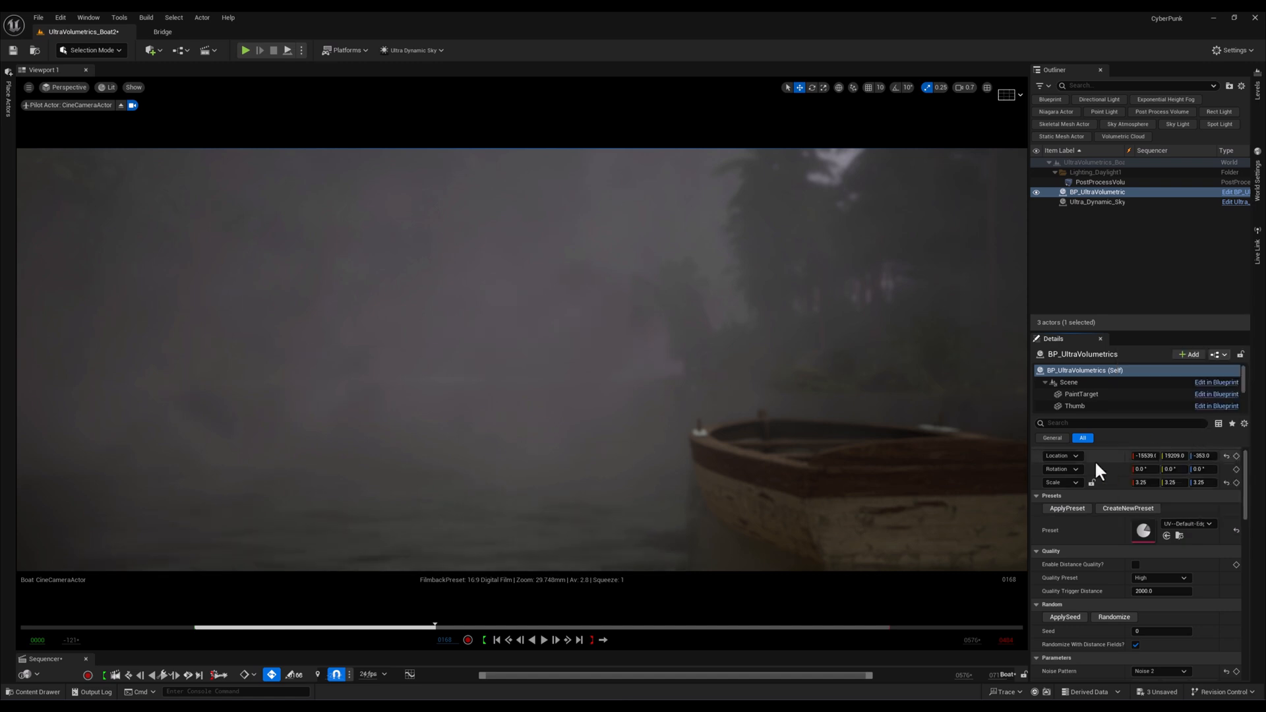
{"action": "left_click", "coordinate": [1203, 523]}
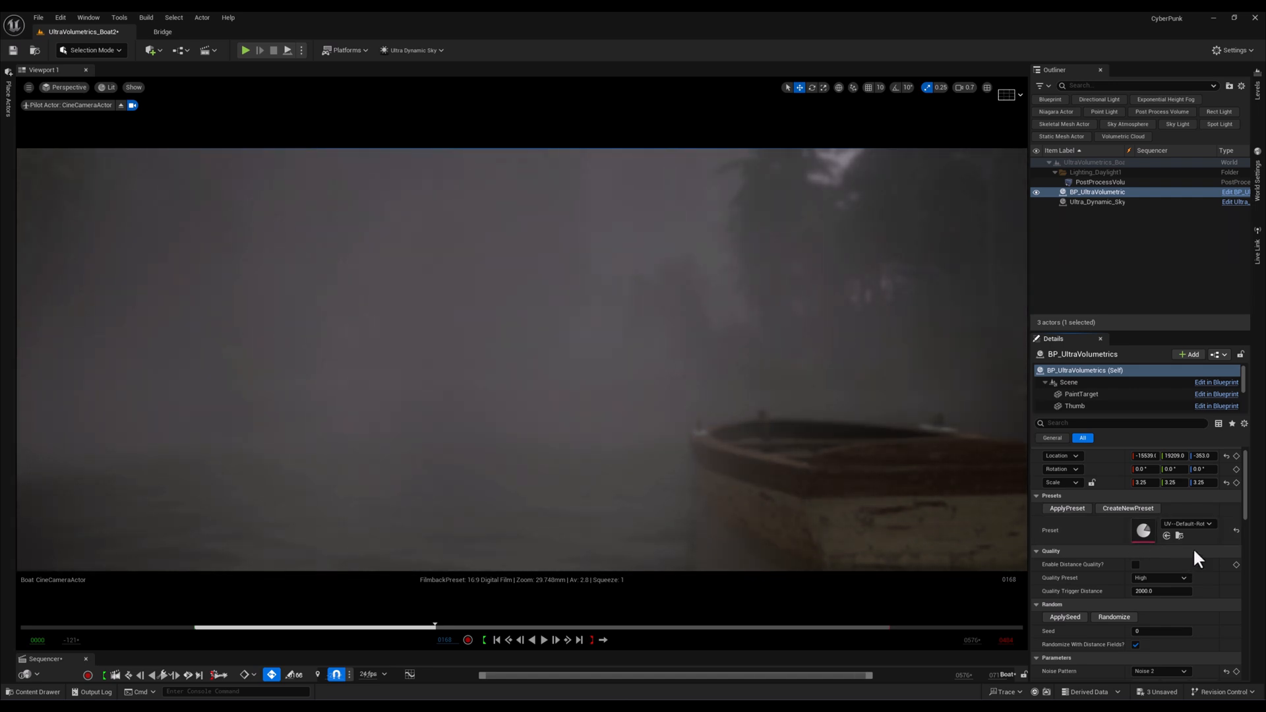
{"action": "left_click", "coordinate": [1206, 523]}
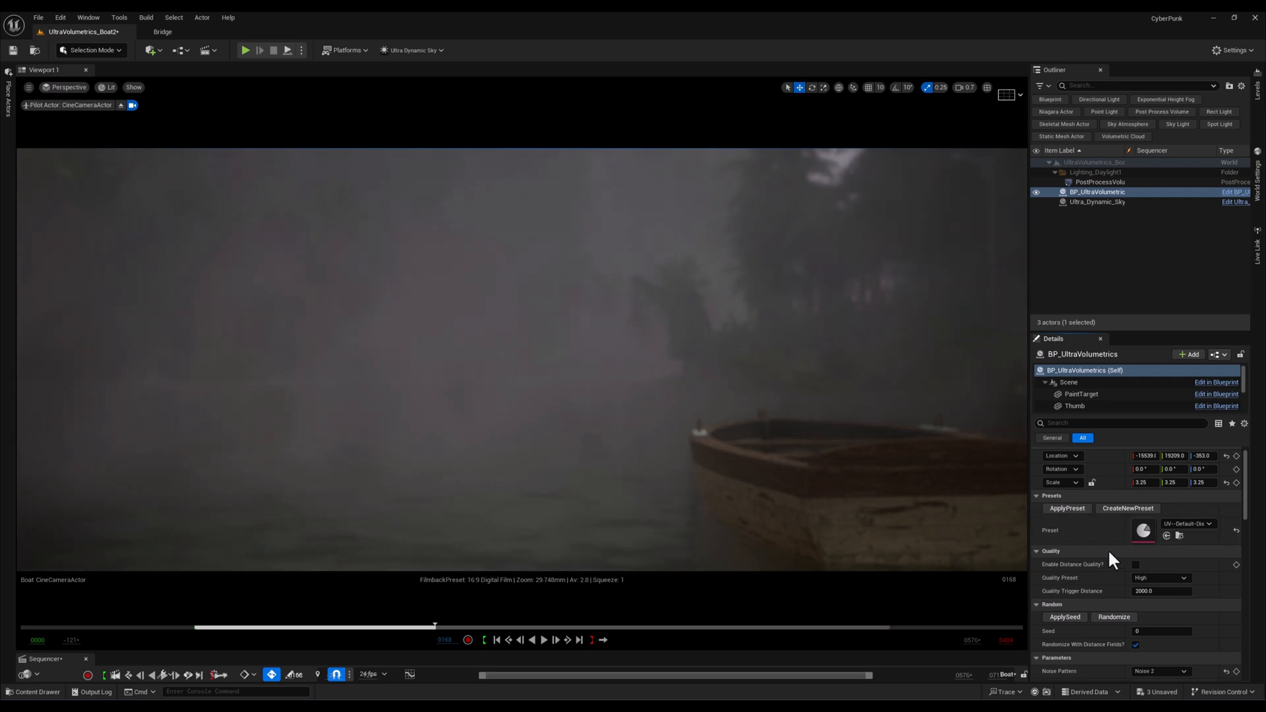
{"action": "scroll", "scroll_direction": "down", "scroll_amount": 3}
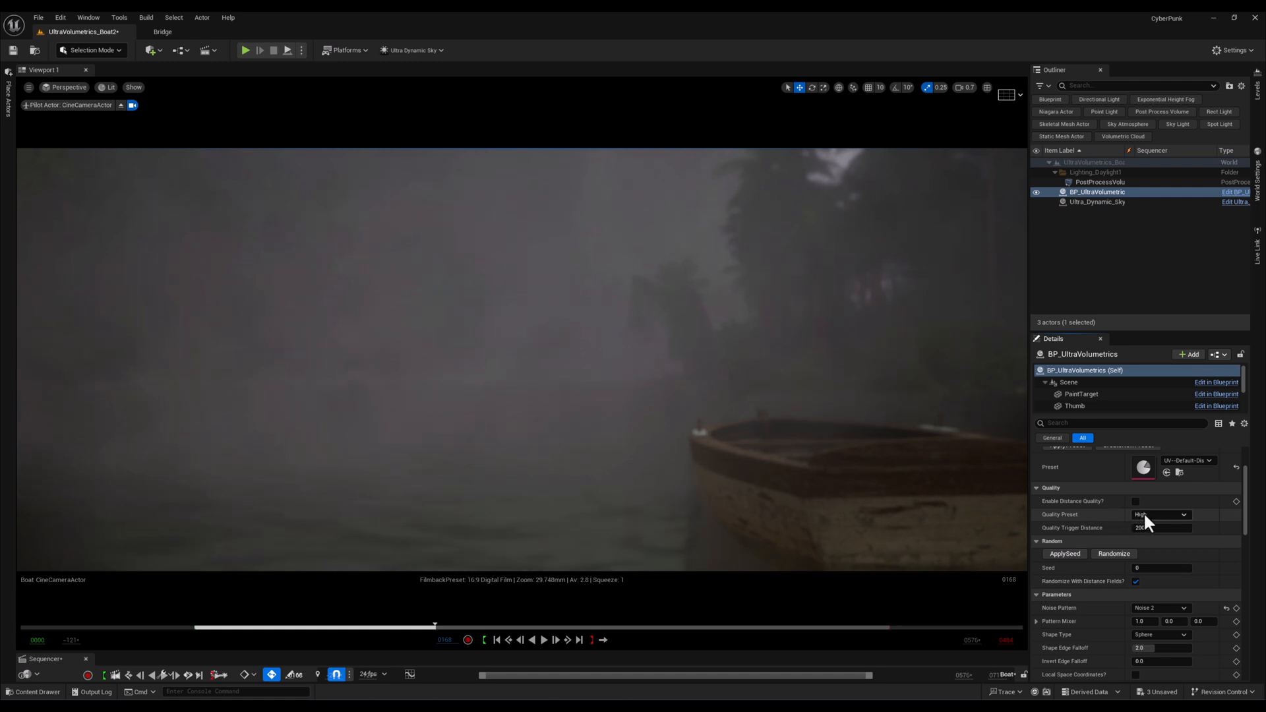
Set Quality Preset to Ultra and randomize the fog parameters three times.
{"action": "left_click", "coordinate": [1162, 514]}
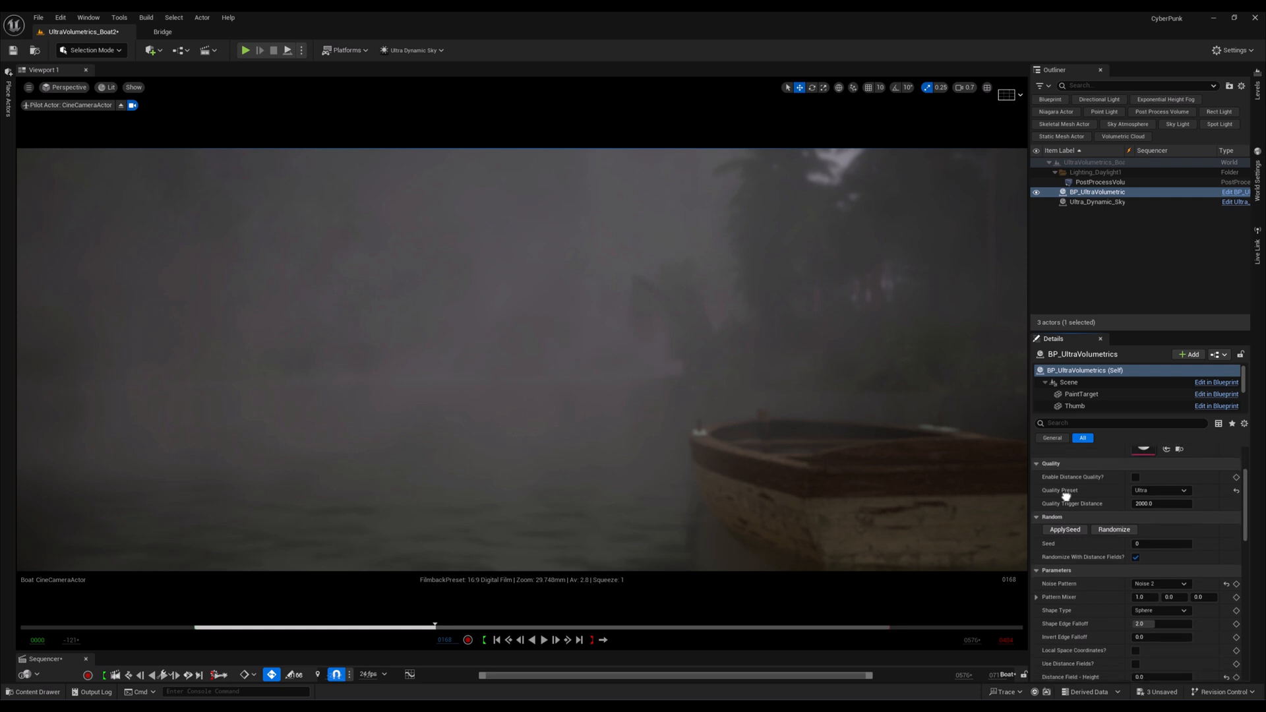
{"action": "scroll", "scroll_direction": "down", "scroll_amount": 3}
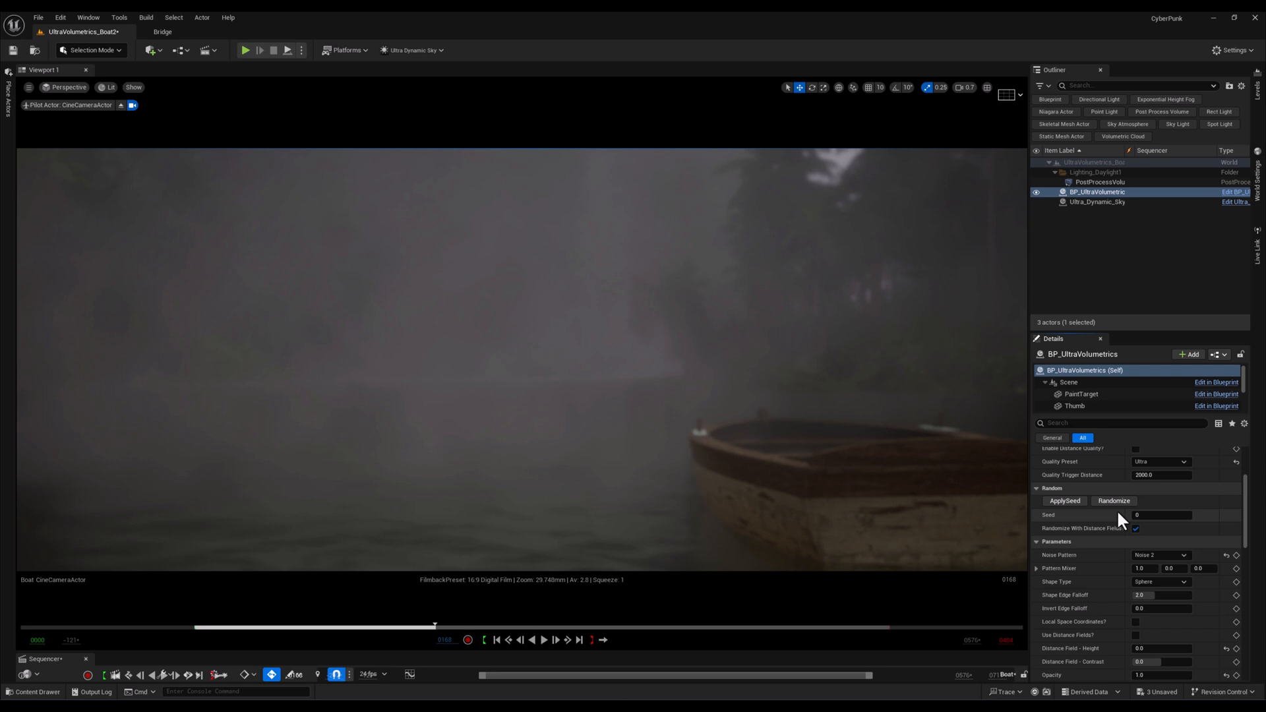
{"action": "left_click", "coordinate": [1113, 501]}
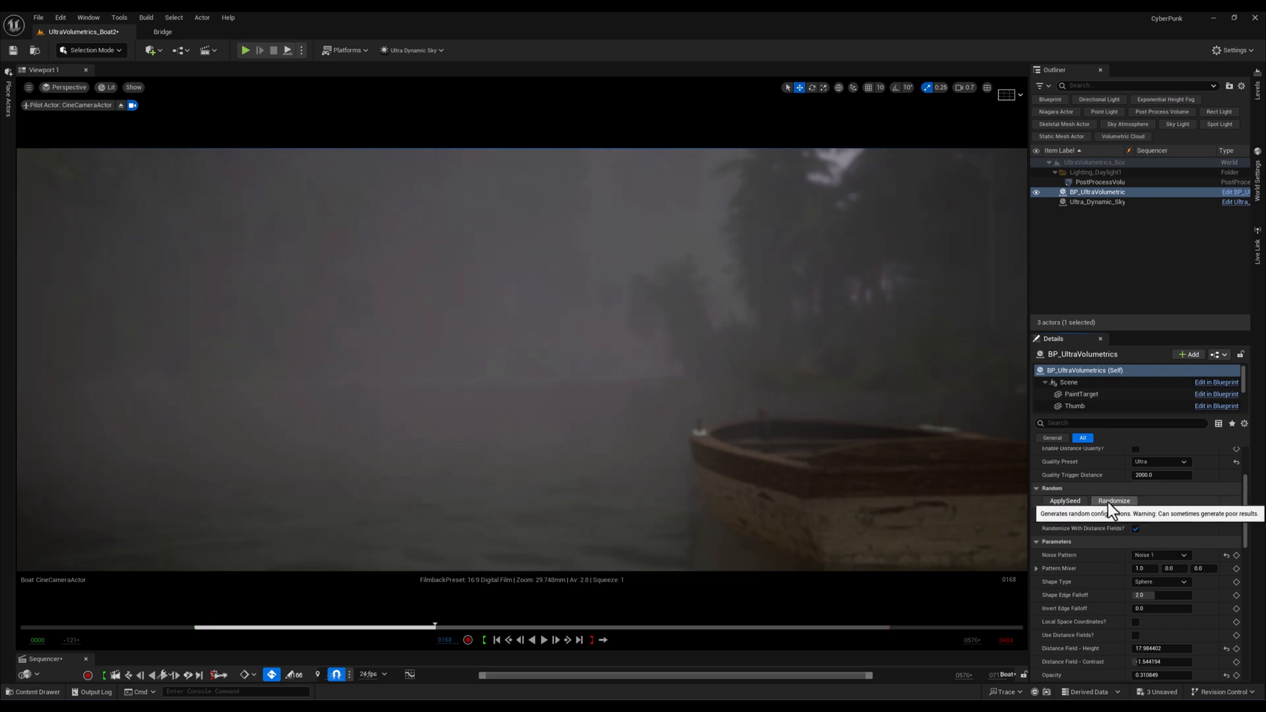
{"action": "left_click", "coordinate": [1114, 501]}
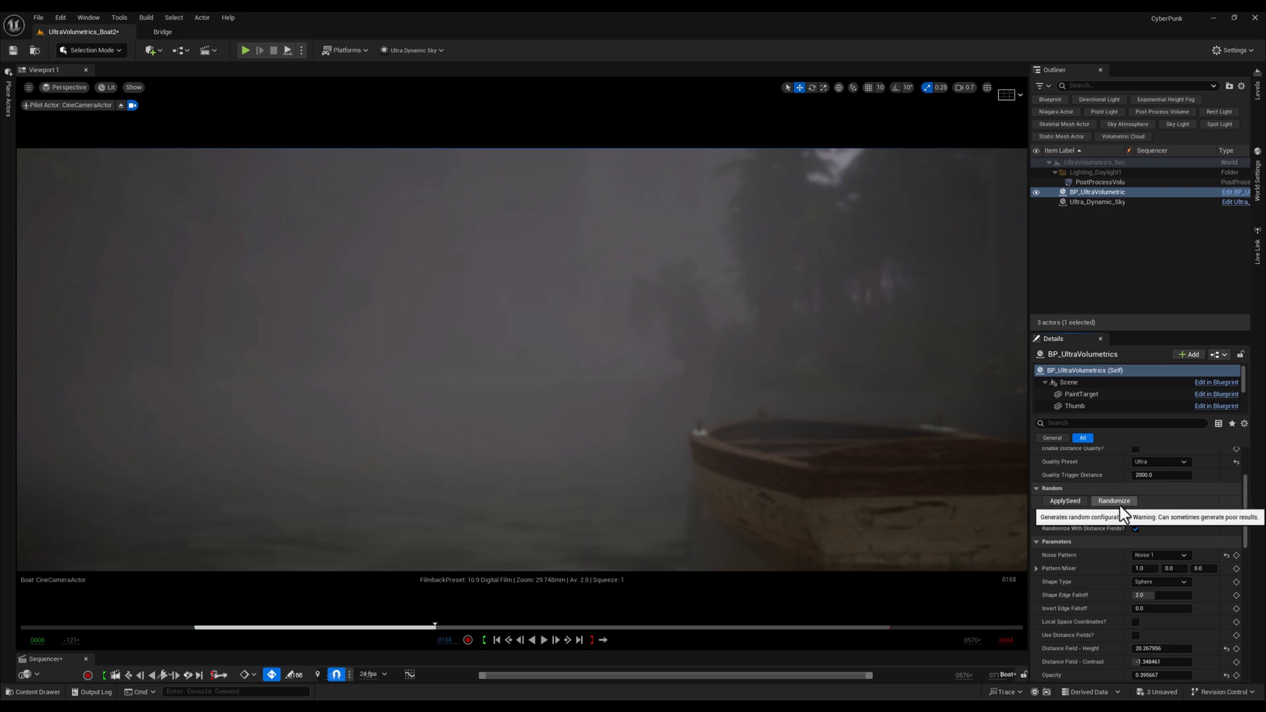
{"action": "left_click", "coordinate": [1114, 501]}
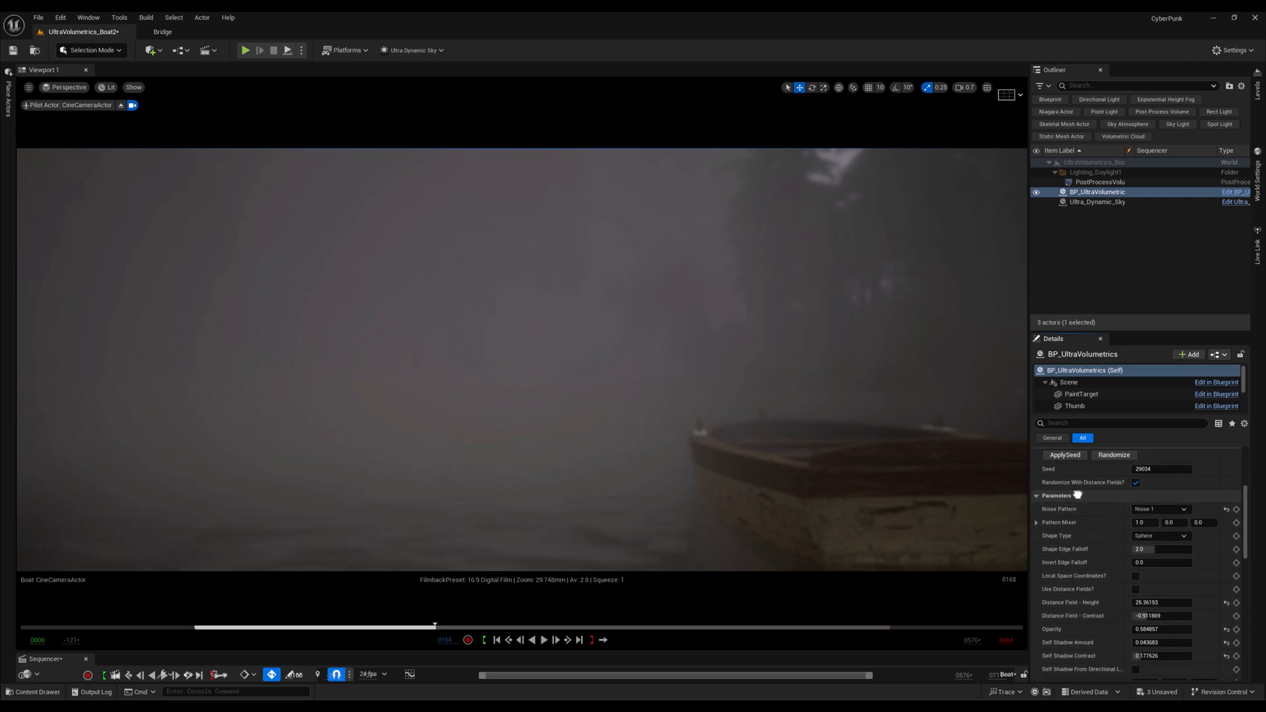
Cycle Noise Pattern through Noise 2, Noise 3 and Pattern Mixer, settling on Noise 2.
{"action": "left_click", "coordinate": [1161, 501]}
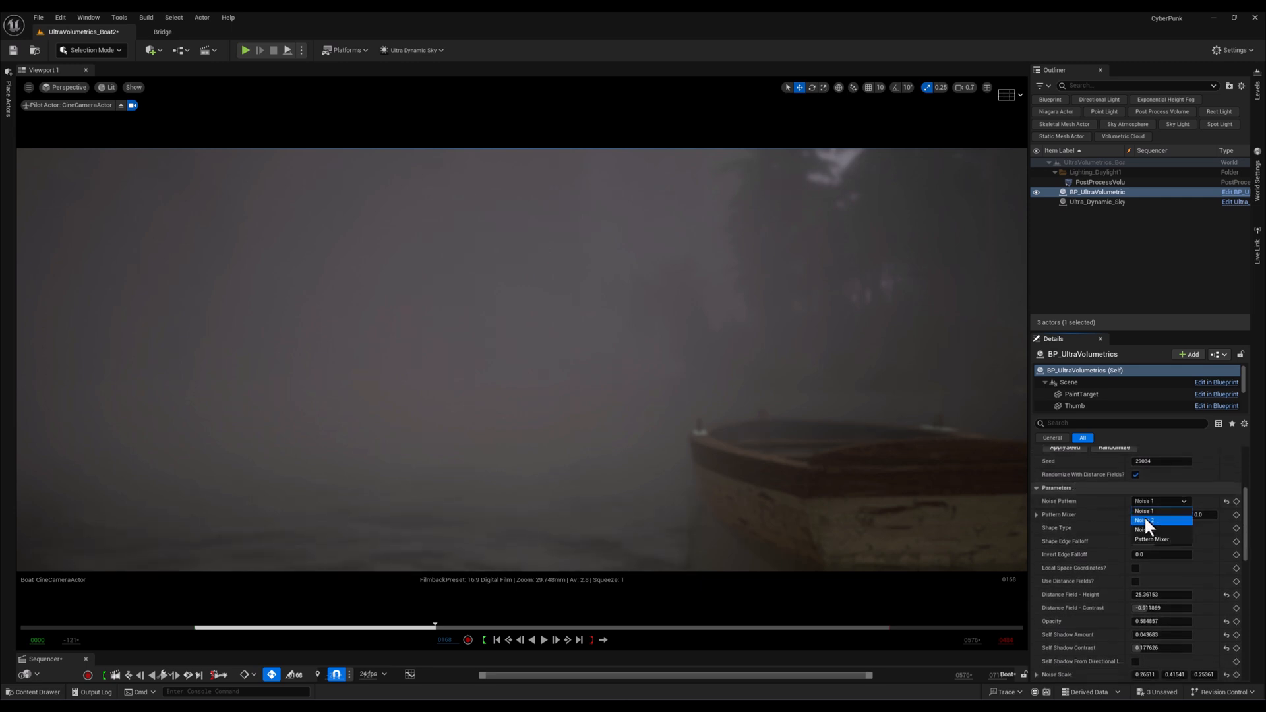
{"action": "left_click", "coordinate": [1145, 521]}
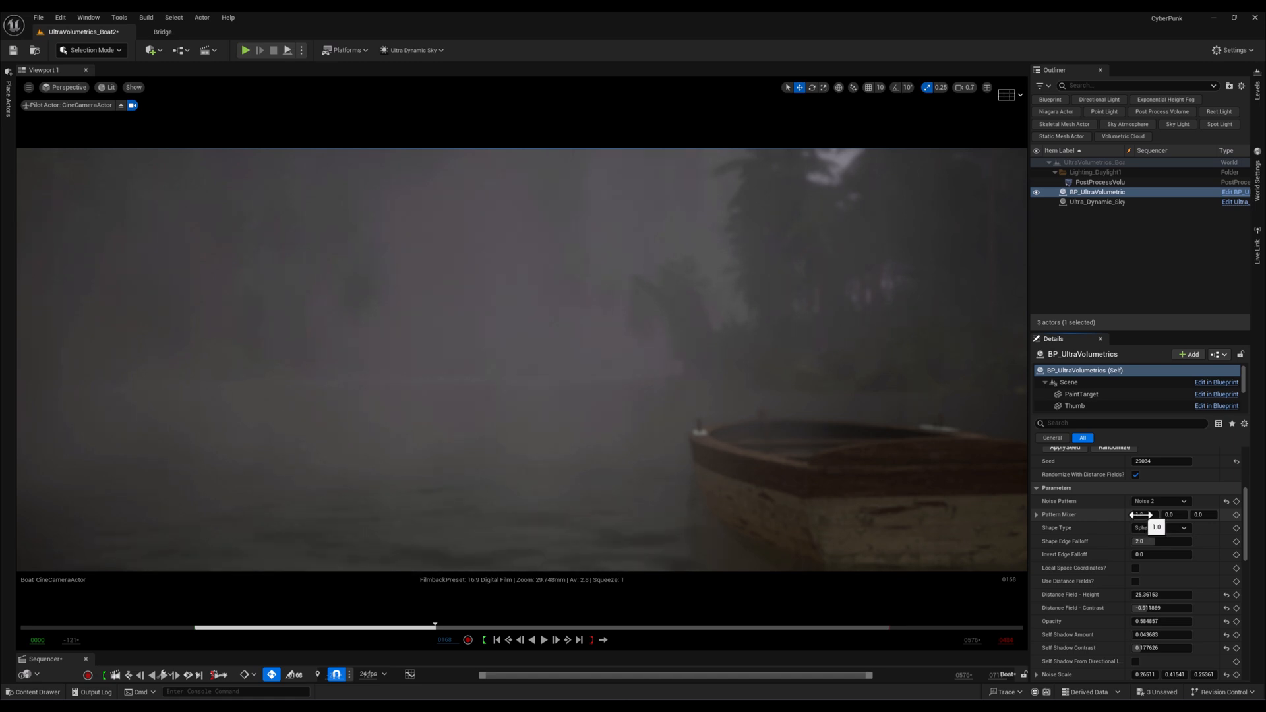
{"action": "left_click", "coordinate": [1160, 500]}
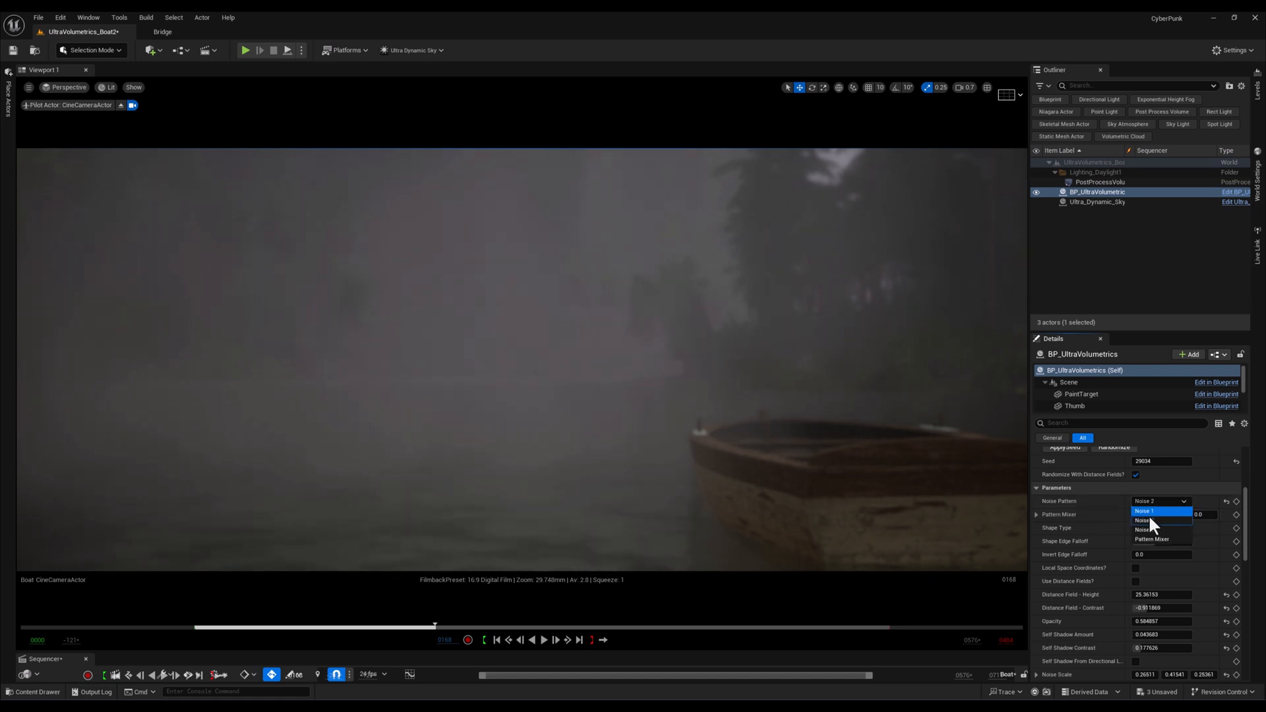
{"action": "left_click", "coordinate": [1145, 510]}
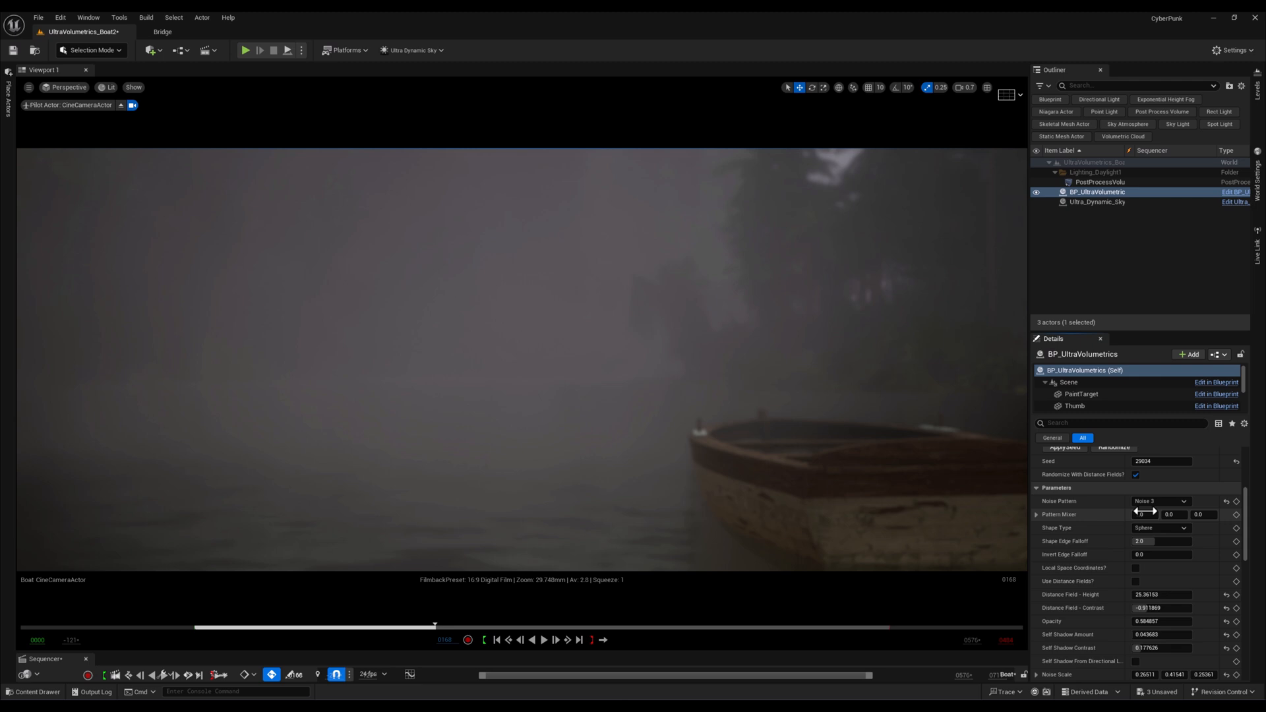
{"action": "left_click", "coordinate": [1161, 502]}
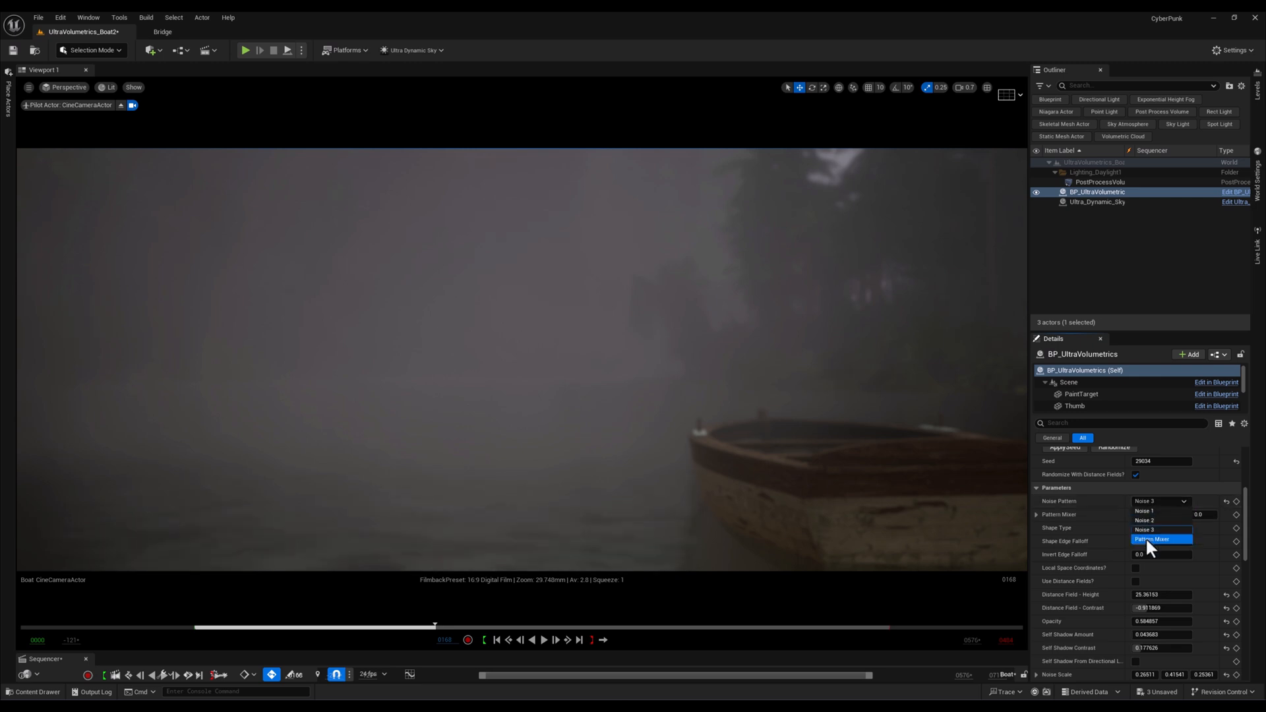
{"action": "left_click", "coordinate": [1152, 539]}
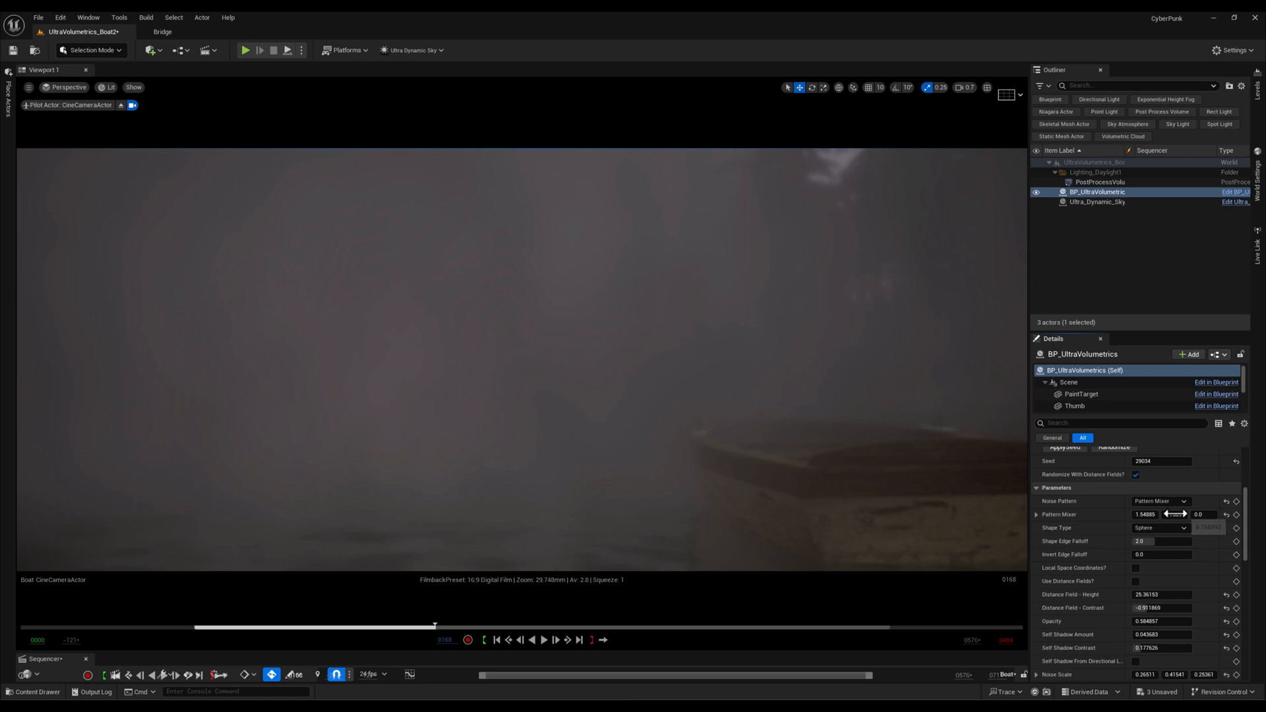
{"action": "left_click", "coordinate": [1162, 500]}
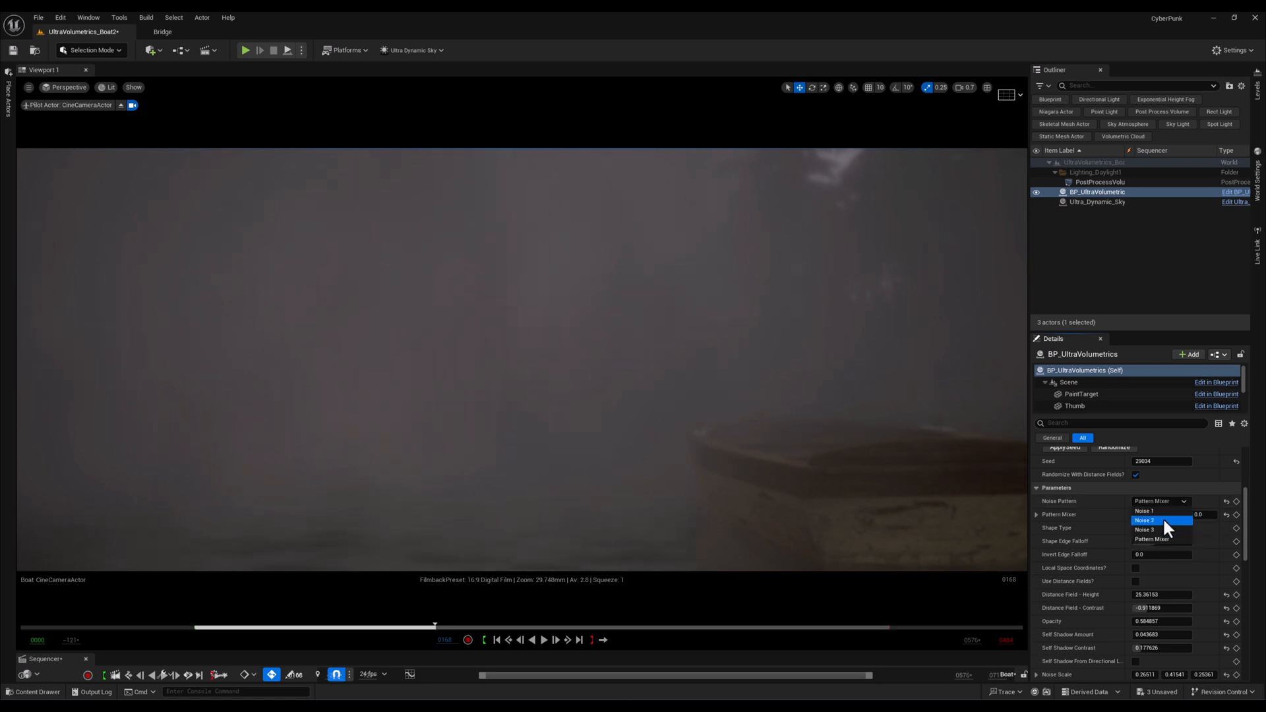
{"action": "left_click", "coordinate": [1145, 521]}
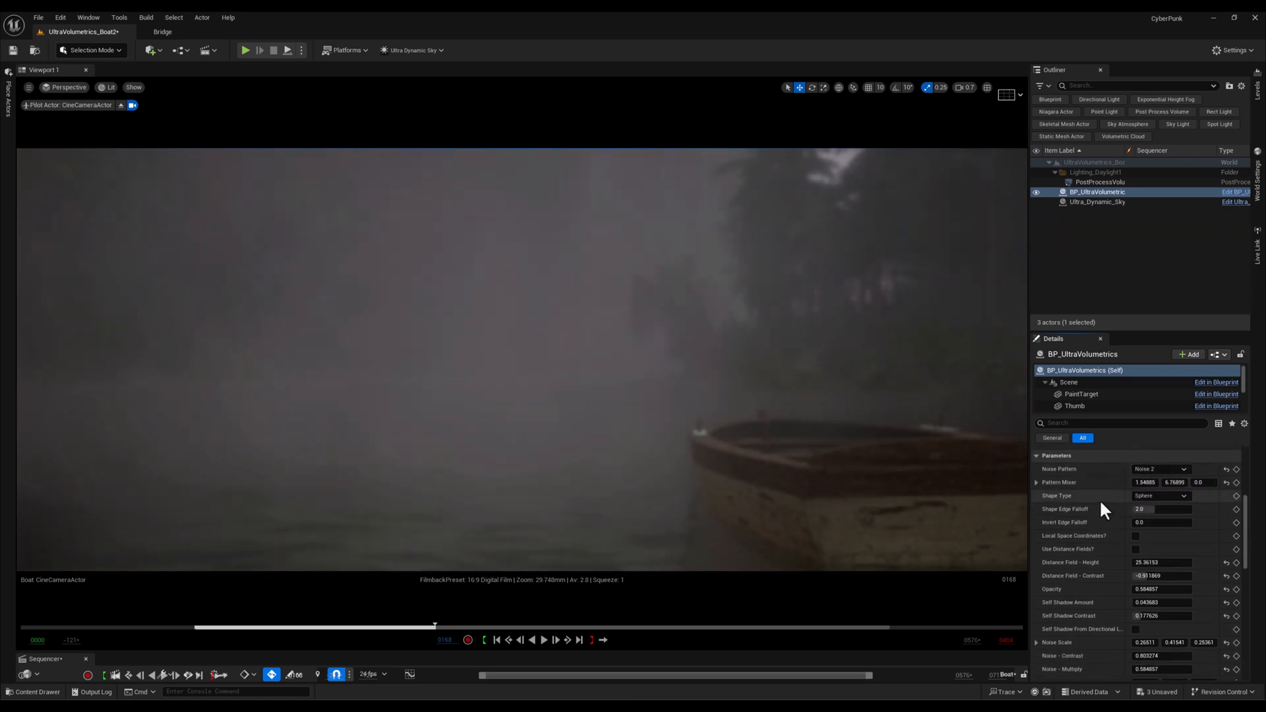
Keep Shape Type on Sphere and enter 0.02 while tuning the shape values.
{"action": "left_click", "coordinate": [1161, 496]}
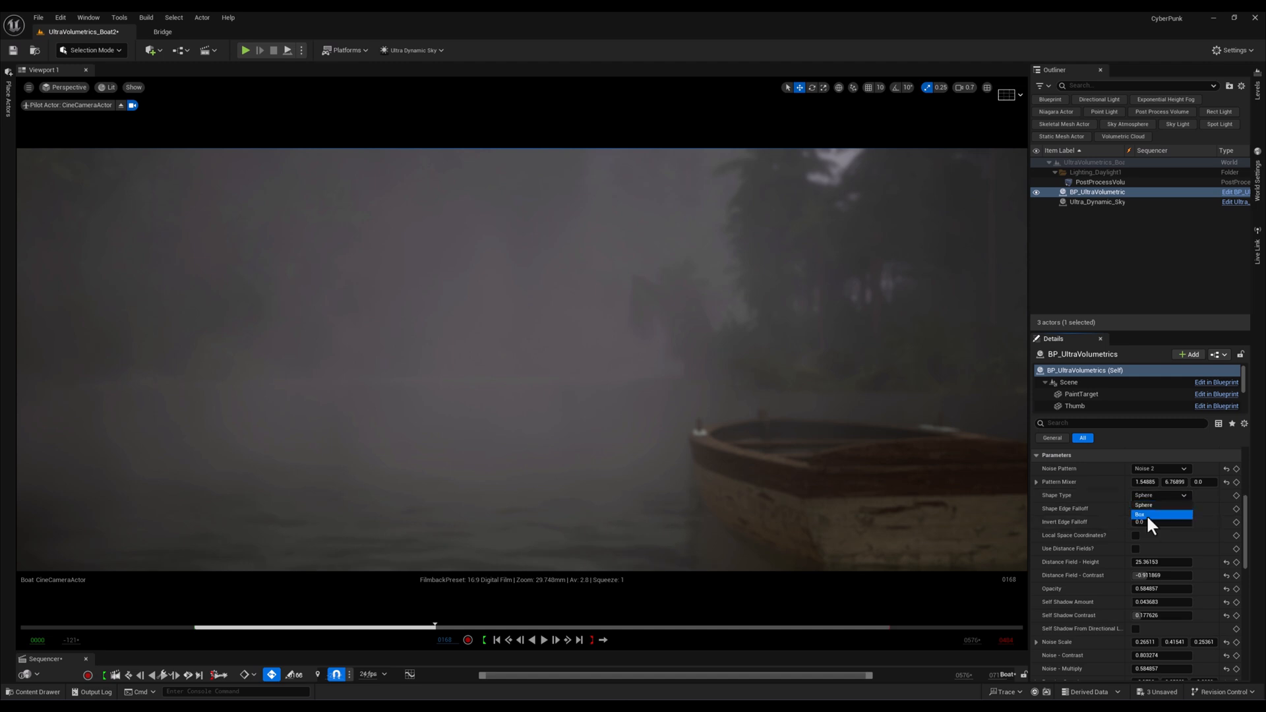
{"action": "left_click", "coordinate": [1140, 514]}
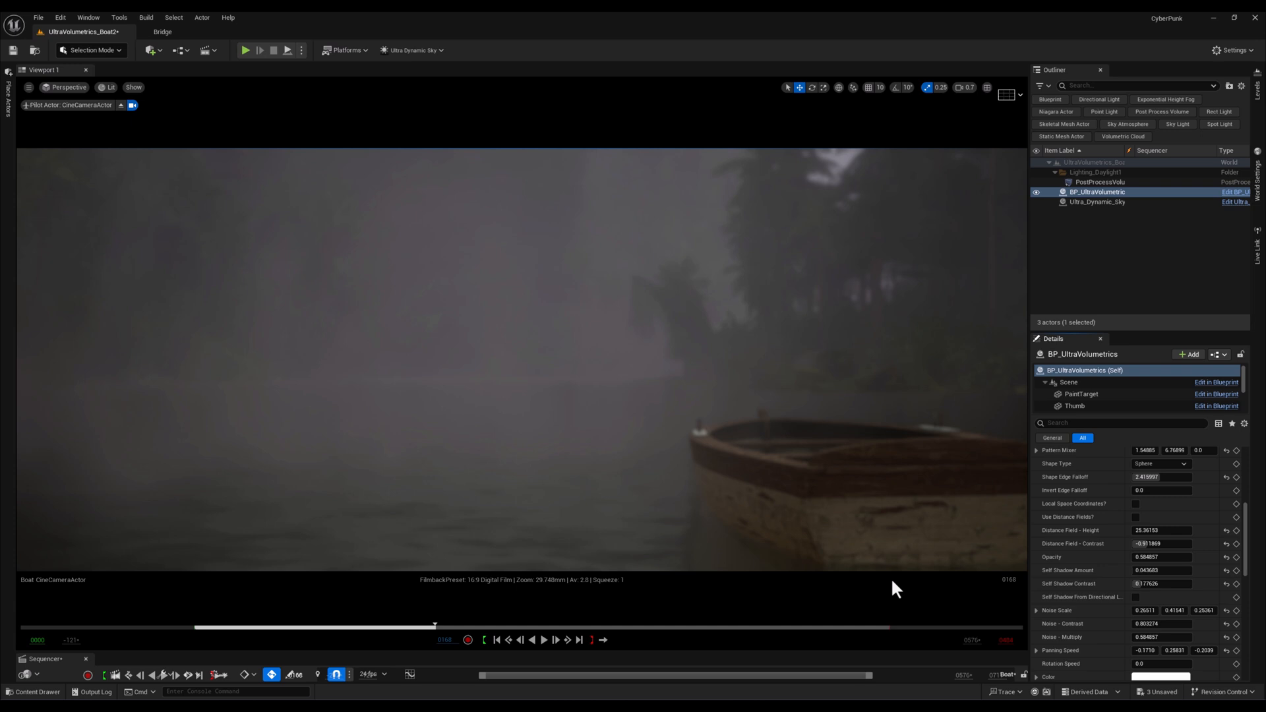
{"action": "scroll", "scroll_direction": "up", "scroll_amount": 3}
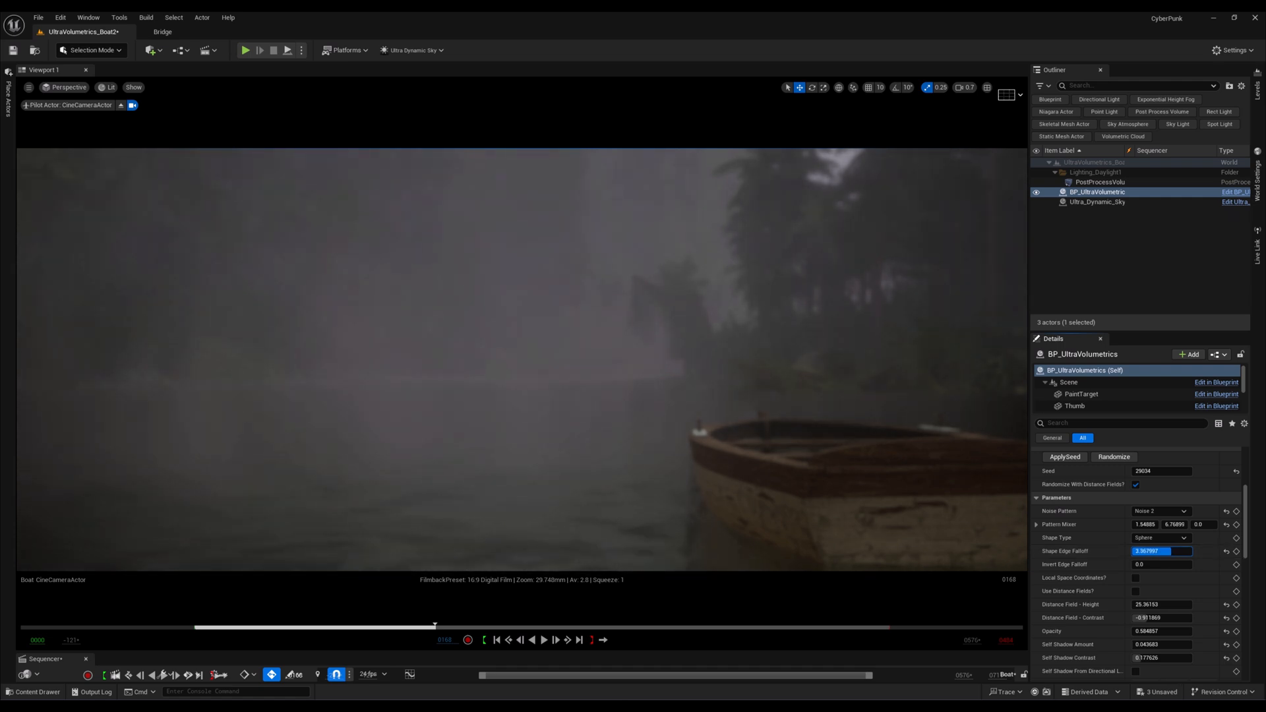
{"action": "type", "text": "0.02"}
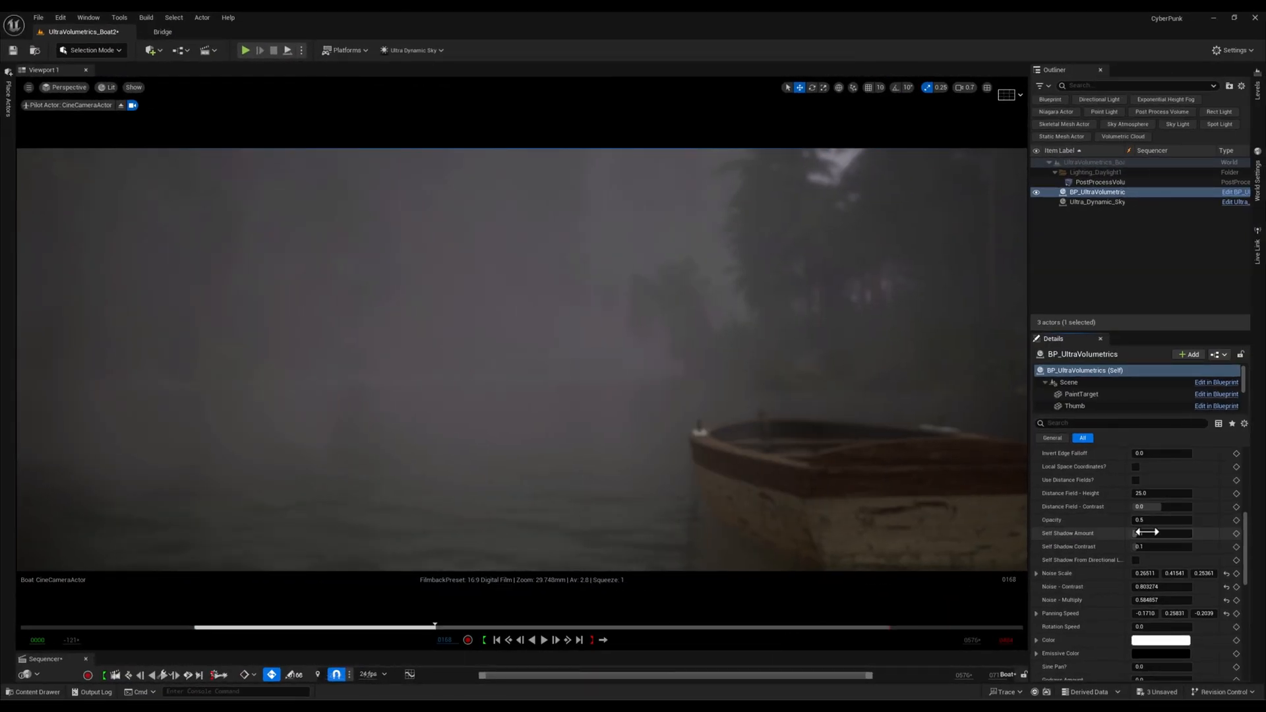
Scroll Details up to the opacity, self-shadow and noise settings.
{"action": "scroll", "scroll_direction": "up", "scroll_amount": 3}
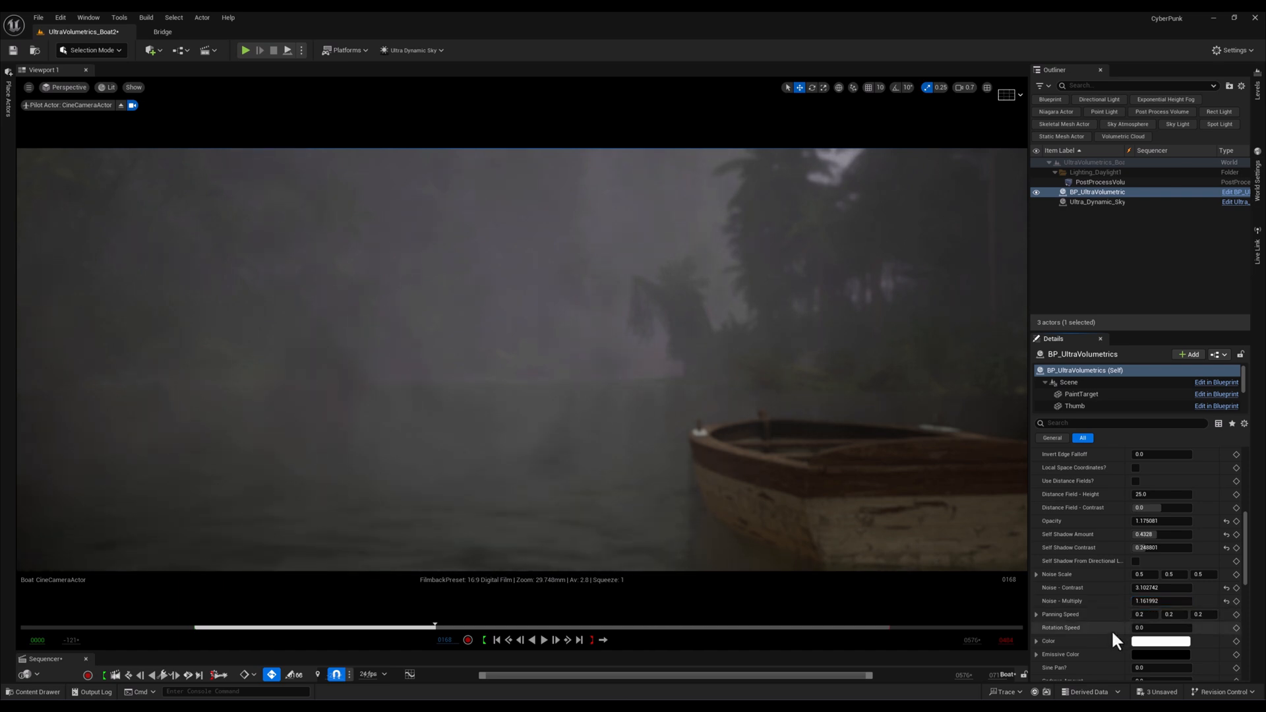
Play the sequence to preview the faster-panning fog drifting past the boat.
{"action": "scroll", "scroll_direction": "down", "scroll_amount": 3}
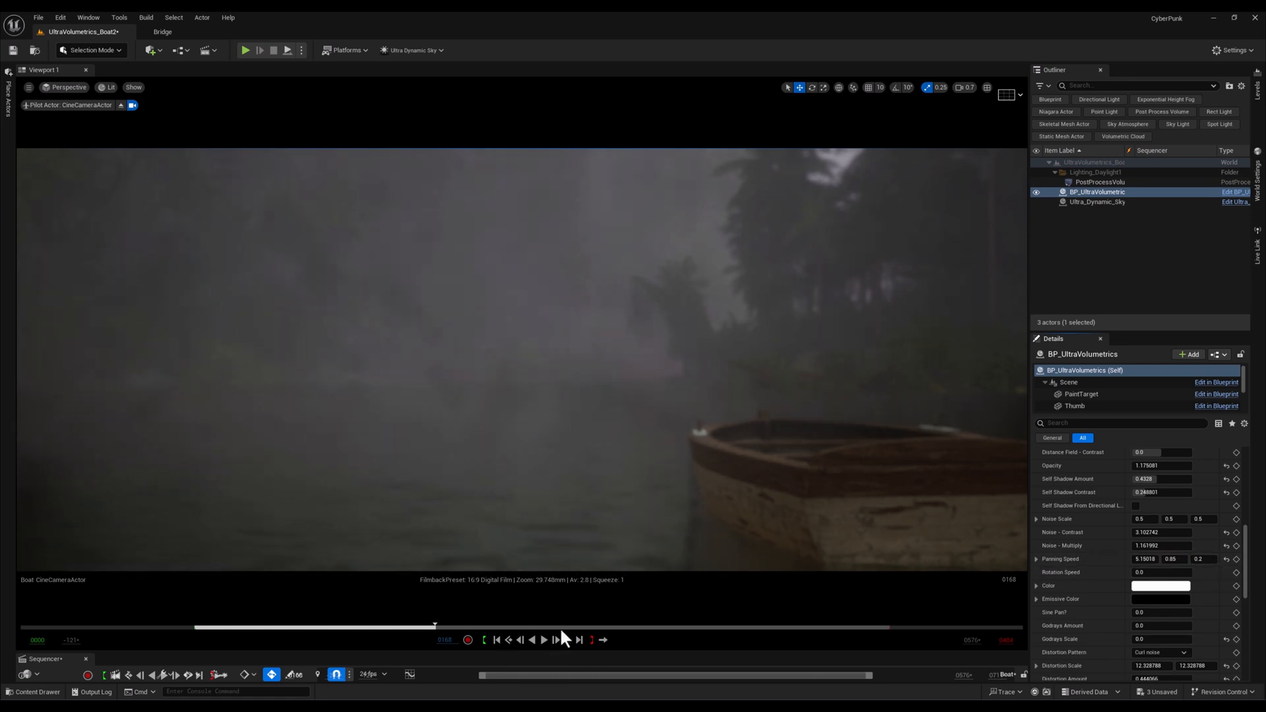
{"action": "left_click", "coordinate": [543, 640]}
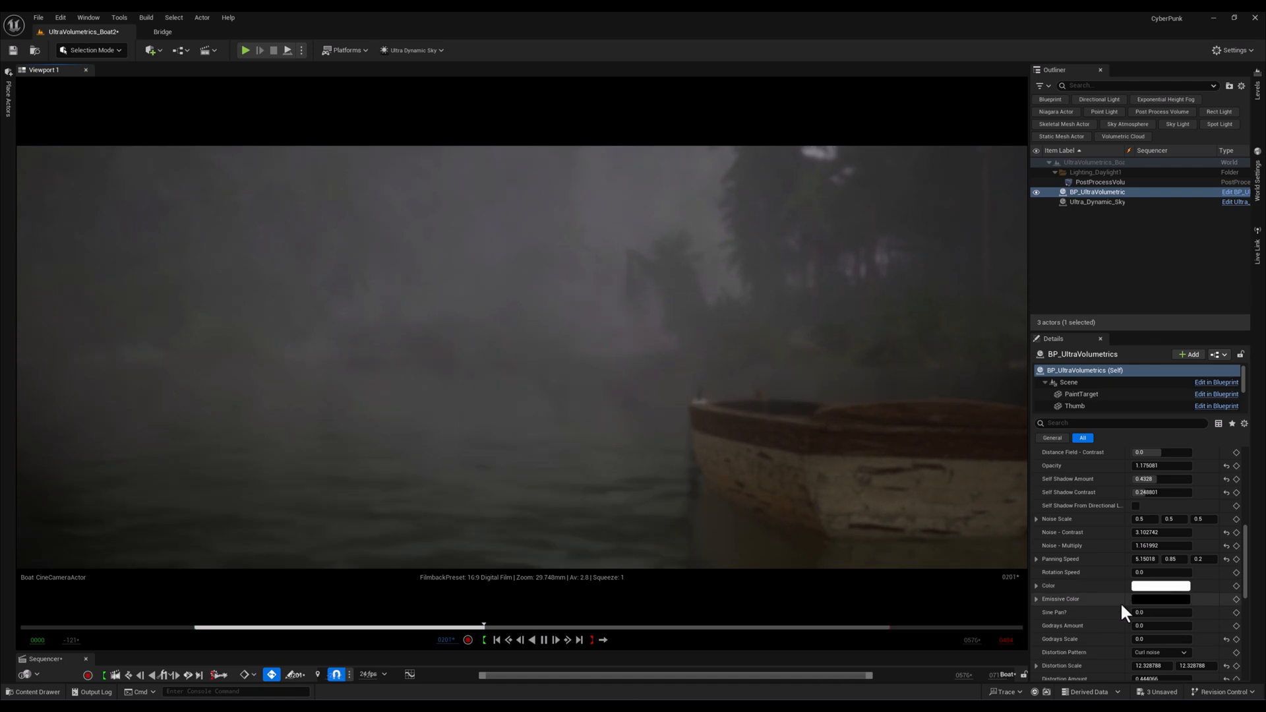
Open the fog Color picker and shift the tint from warm yellow toward pale cyan.
{"action": "left_click", "coordinate": [1162, 586]}
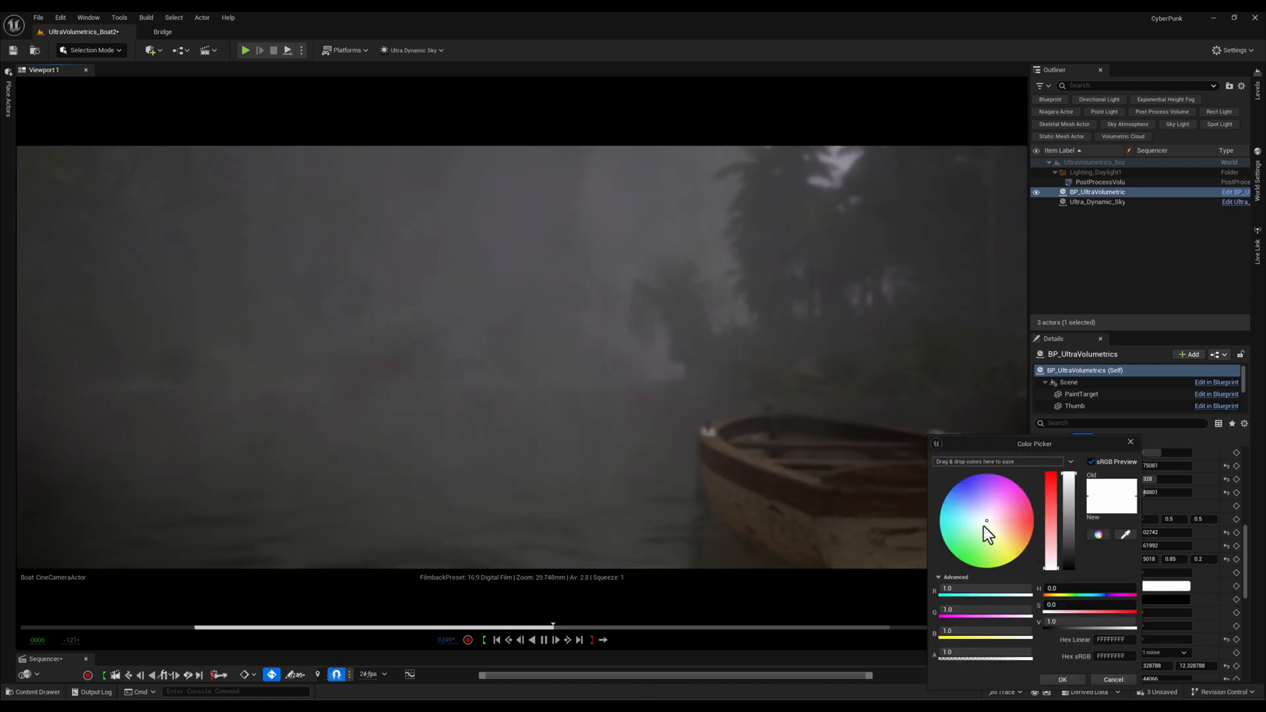
{"action": "left_click", "coordinate": [967, 528]}
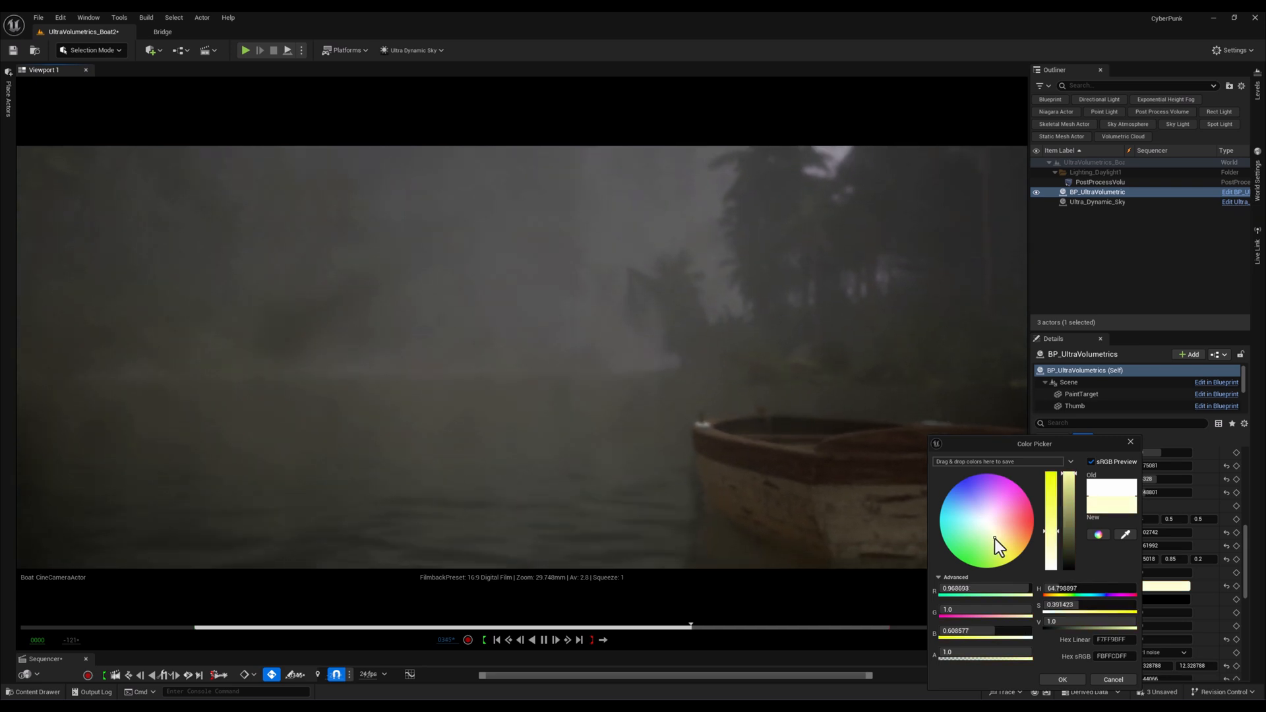
{"action": "left_click", "coordinate": [978, 522]}
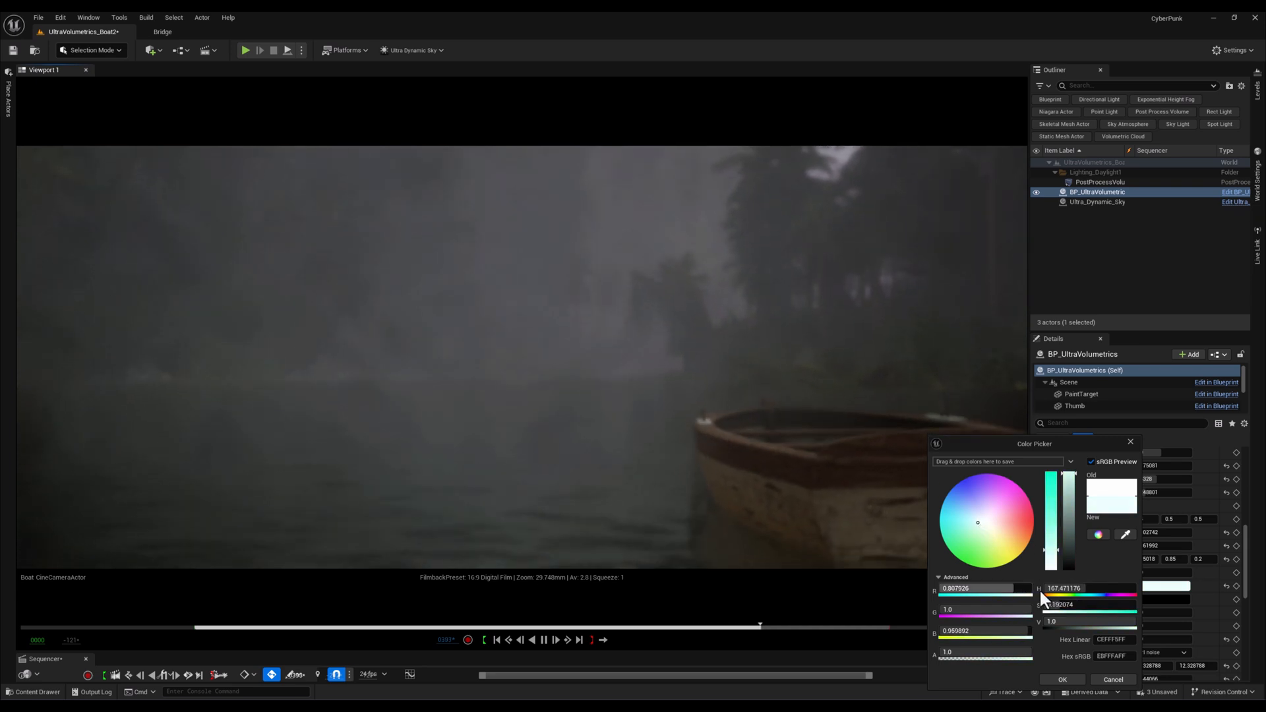